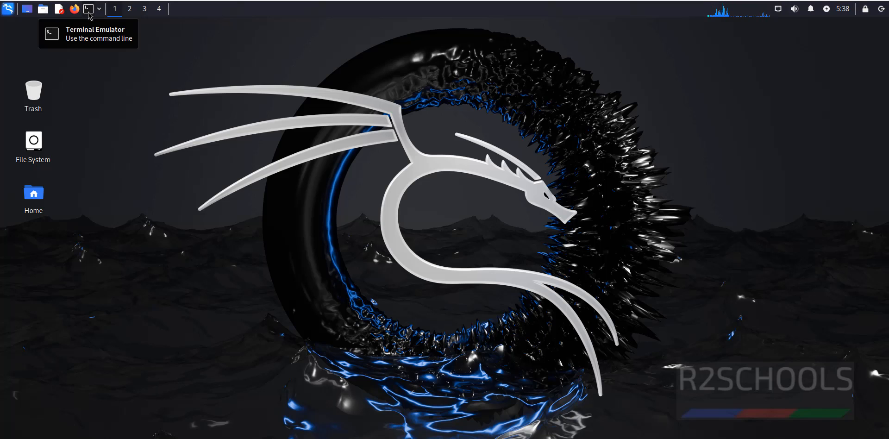
Step: Run java --version in a new terminal, which reports OpenJDK 17.0.10, then move to a Google search
{"action": "left_click", "coordinate": [86, 9]}
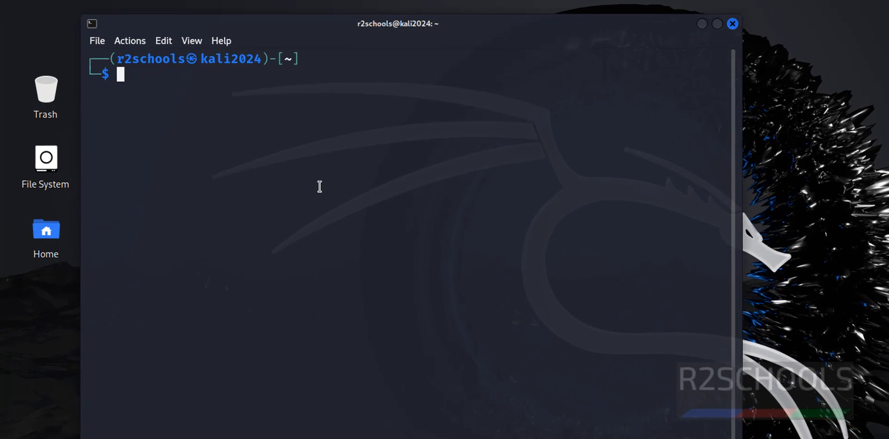
{"action": "type", "text": "java --"}
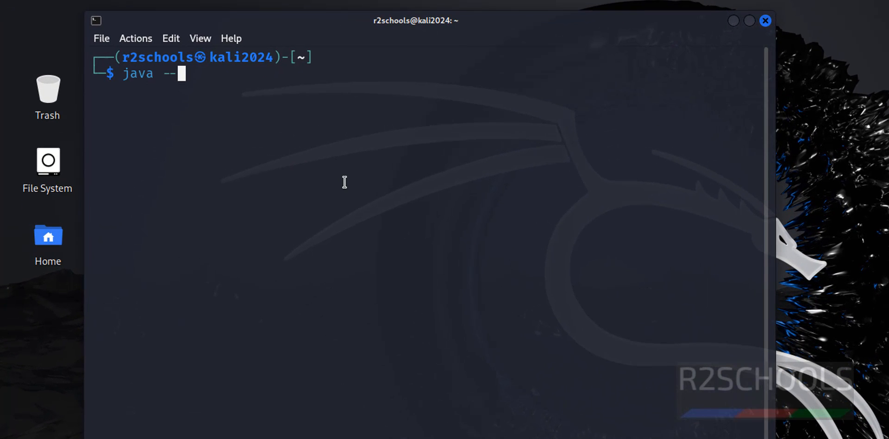
{"action": "key", "text": "Return"}
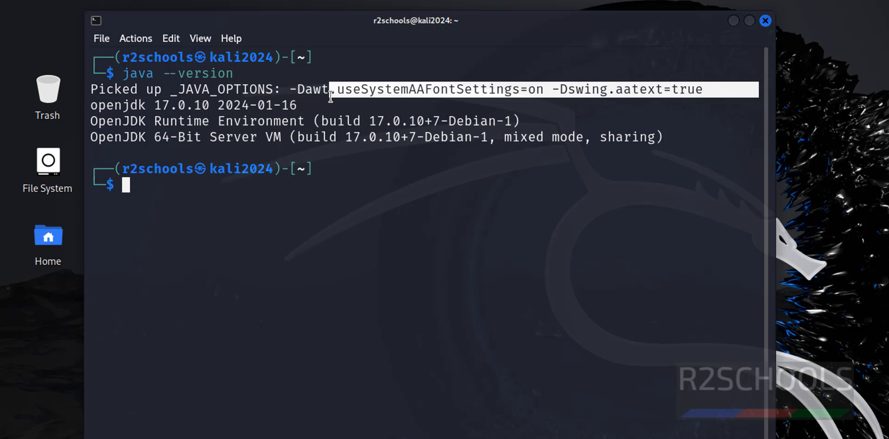
{"action": "left_click", "coordinate": [381, 180]}
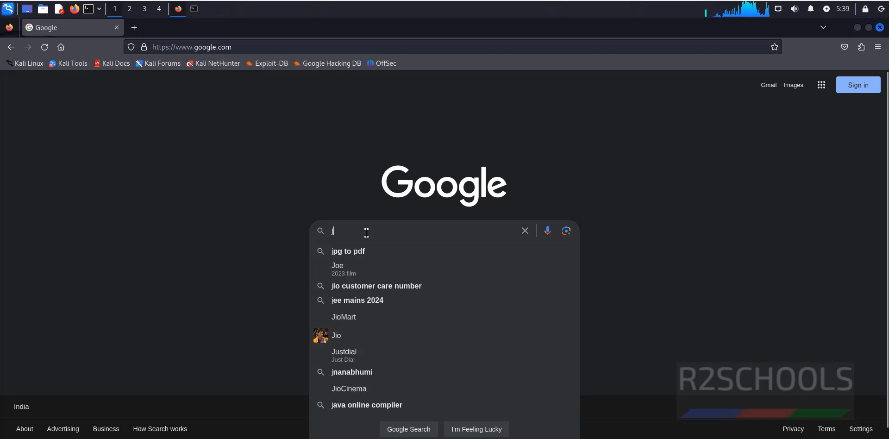
Step: Search Google for 'java jdk 21' and reach Oracle's JDK 21.0.2 Linux downloads table
{"action": "type", "text": "ava jdk 21"}
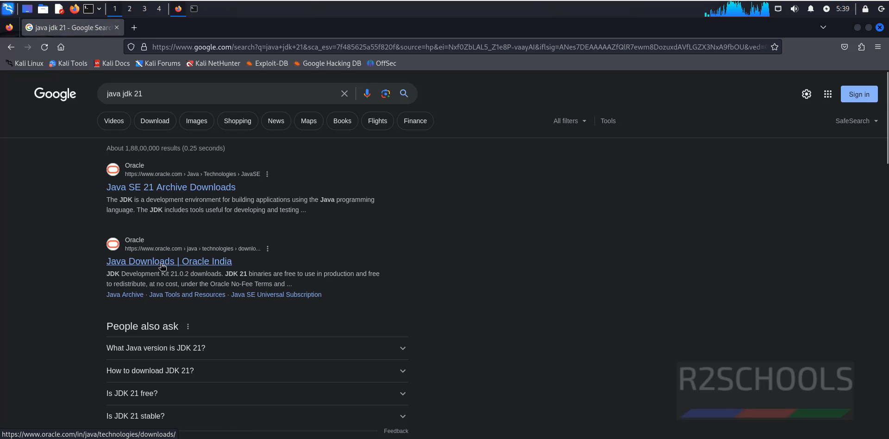
{"action": "left_click", "coordinate": [168, 261]}
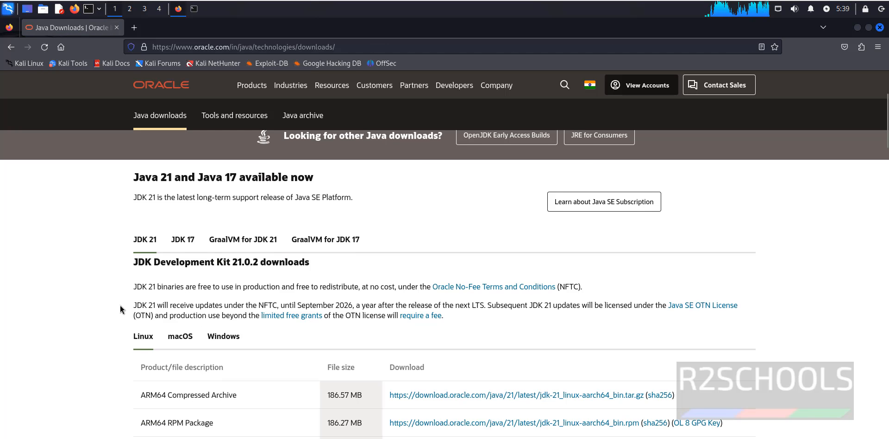
{"action": "scroll", "scroll_direction": "down", "scroll_amount": 3}
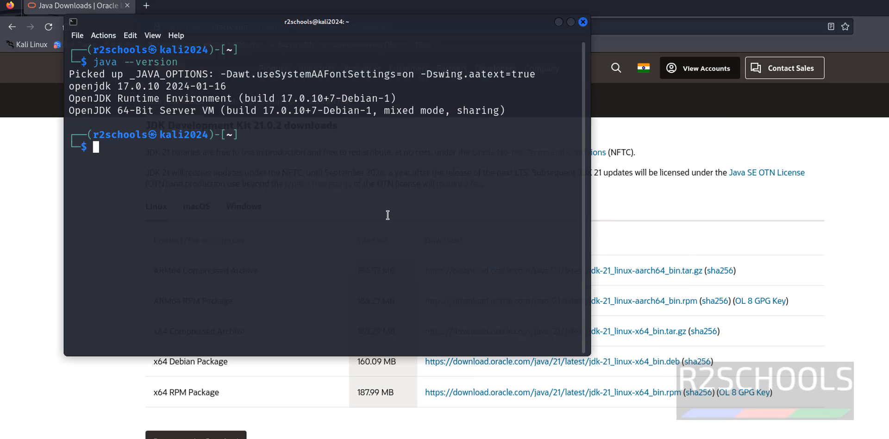
Step: Download jdk-21_linux-x64_bin.deb from download.oracle.com with wget into the home folder
{"action": "type", "text": "wget --quiet -O - https://www.postgresql.org/media/keys/ACCC4CF8.asc | sudo apt-key add -"}
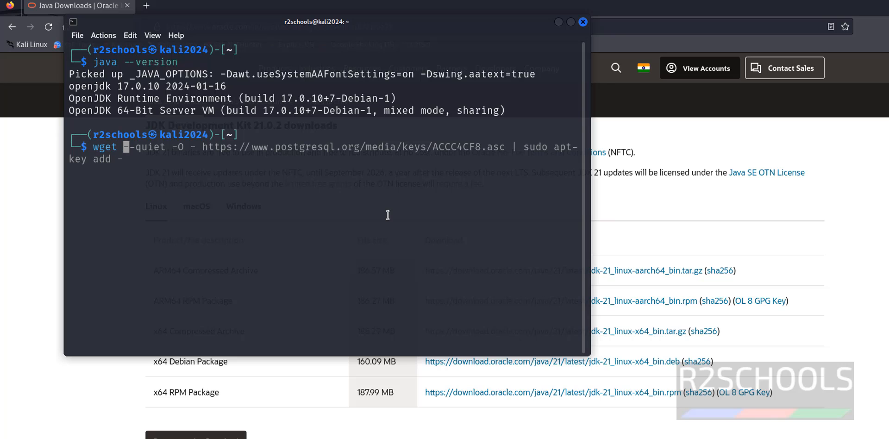
{"action": "type", "text": "https://download.oracle.com/java/21/latest/jdk-21_linux-x64_bin.deb"}
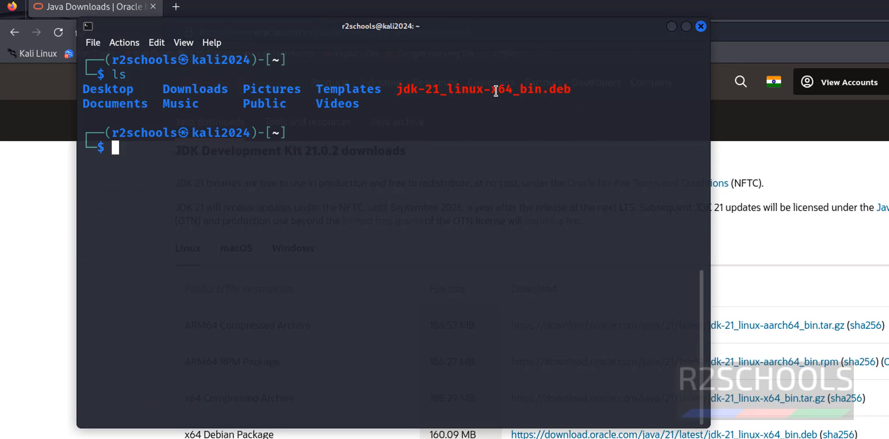
Step: Install jdk-21_linux-x64_bin.deb with sudo dpkg -i
{"action": "type", "text": "sudo apt upgrade"}
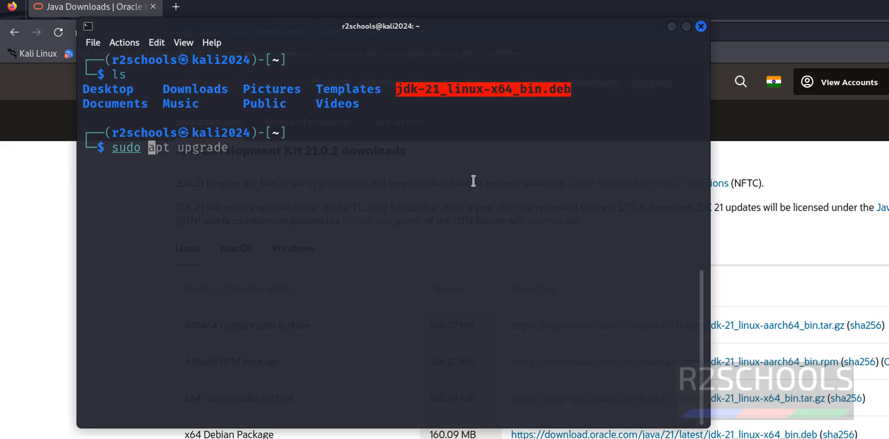
{"action": "type", "text": "dpkg -i"}
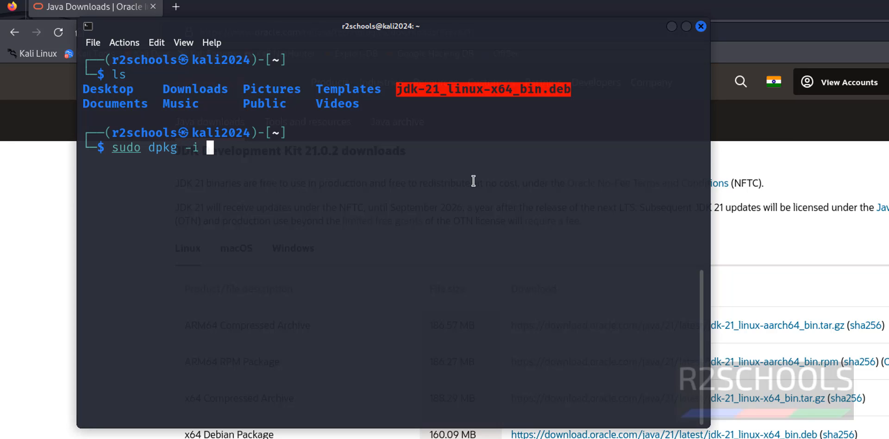
{"action": "type", "text": "jdk-21_linux-x64_bin.deb"}
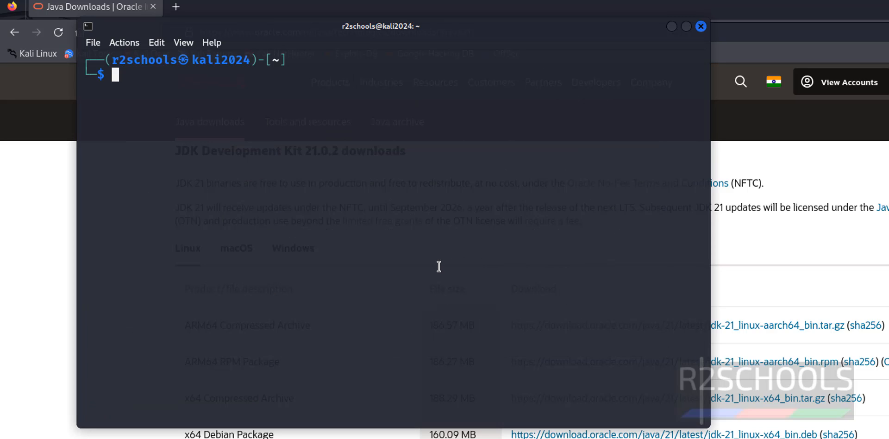
Step: Run java --version, which now reports Java SE 21.0.2 LTS
{"action": "type", "text": "java --version"}
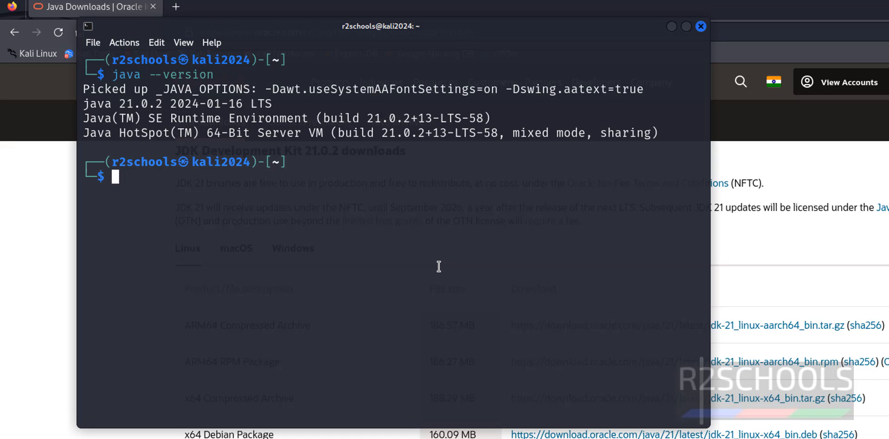
{"action": "mouse_move", "coordinate": [337, 213]}
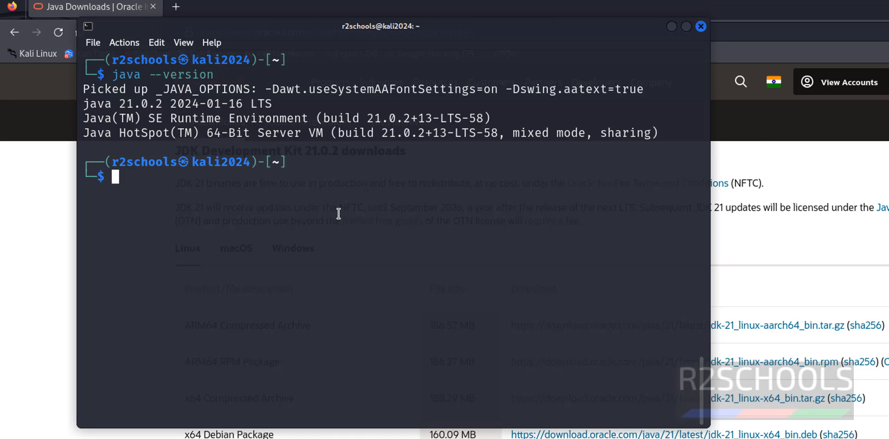
{"action": "double_click", "coordinate": [137, 104]}
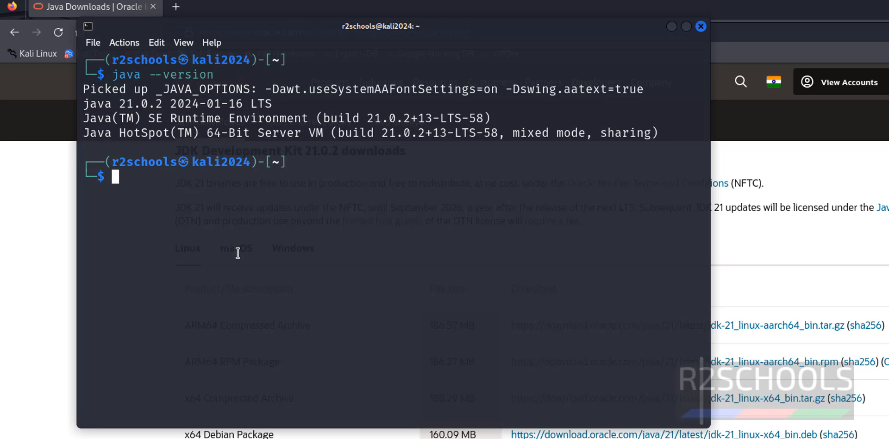
{"action": "mouse_move", "coordinate": [407, 224]}
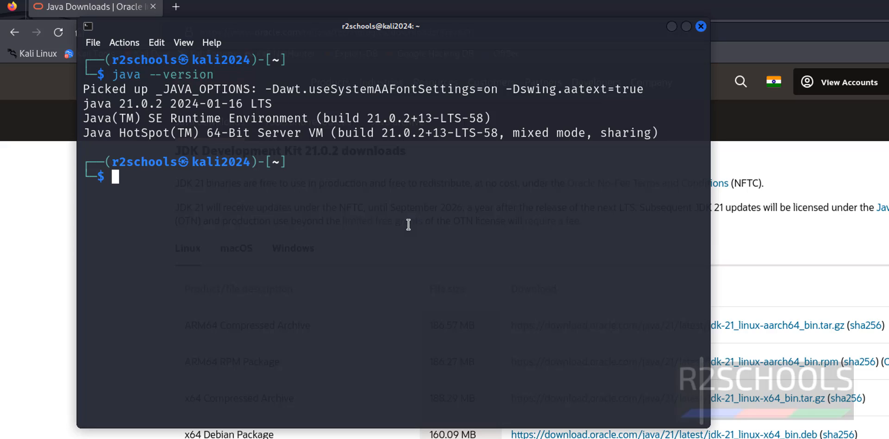
Step: Write r2schools.java in vi with a class printing 'Welcome to r2schools' and save it with :wq
{"action": "type", "text": "sudo dpkg -i jdk-21_linux-x64_bin.deb"}
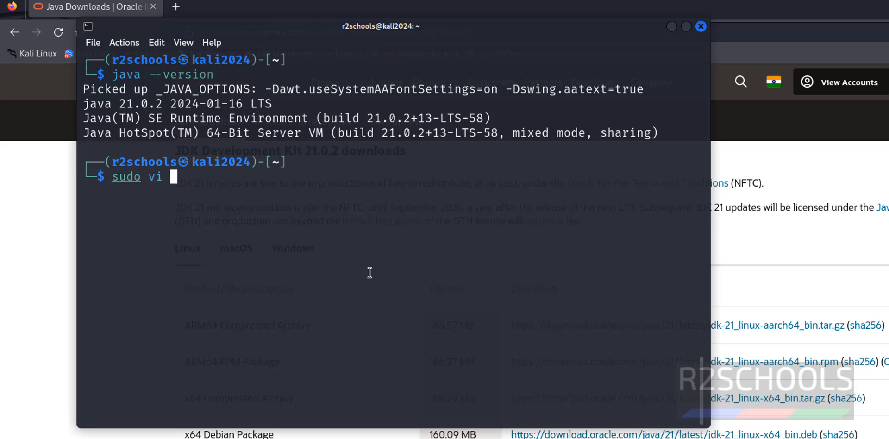
{"action": "type", "text": "r2school"}
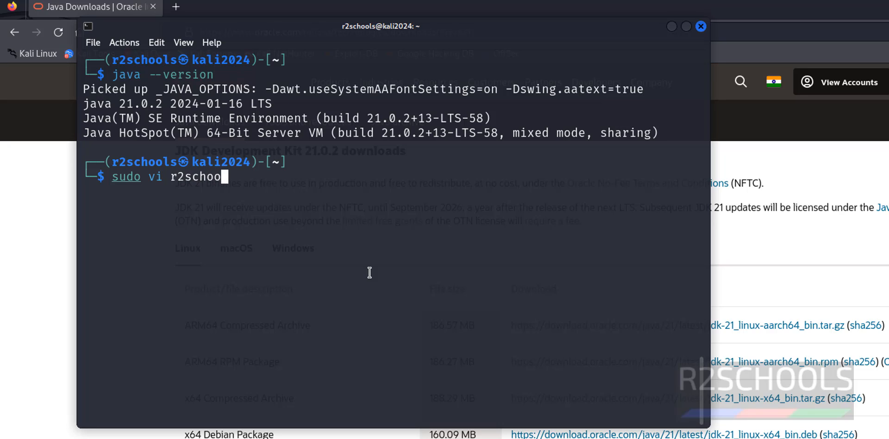
{"action": "type", "text": ".ja"}
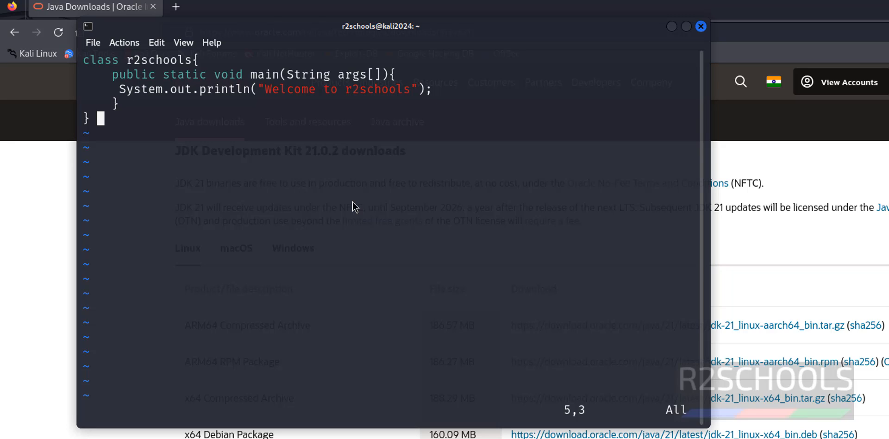
{"action": "type", "text": ":wq"}
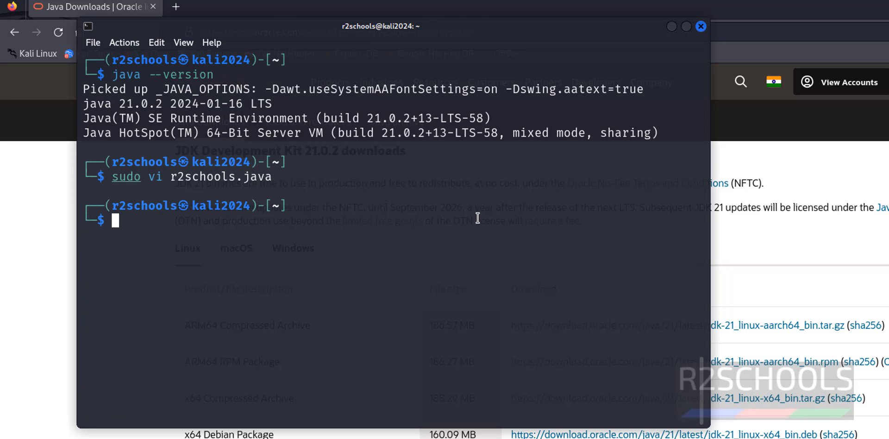
Step: Compile r2schools.java with javac
{"action": "type", "text": "javac"}
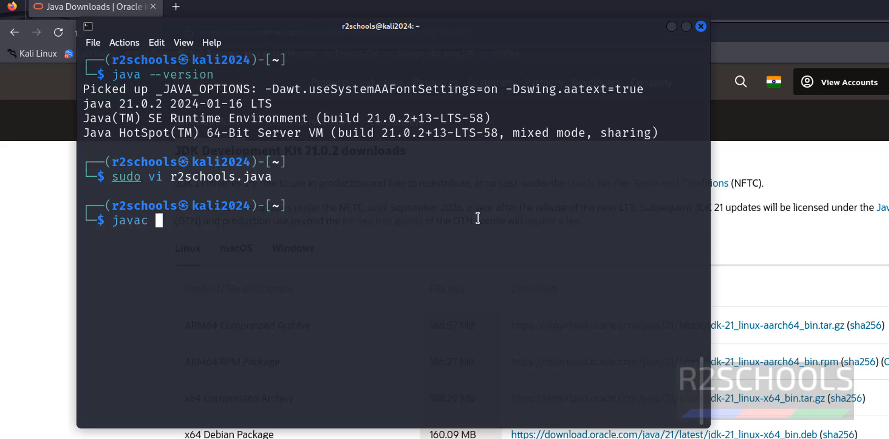
{"action": "type", "text": "r2schools.java"}
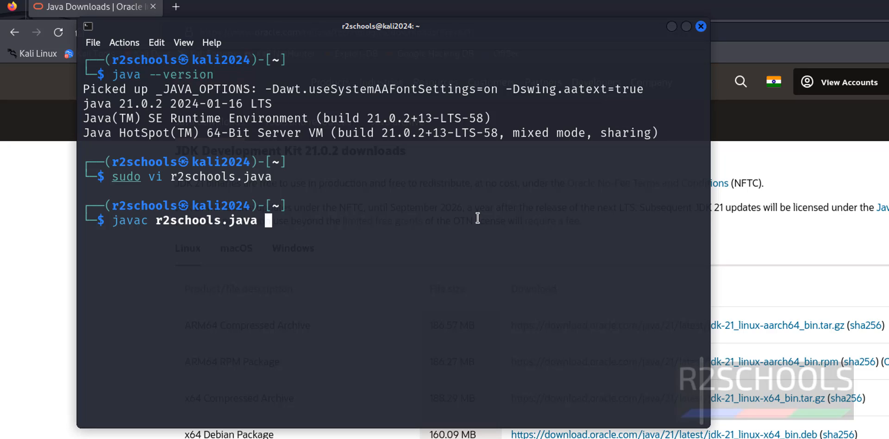
{"action": "key", "text": "Return"}
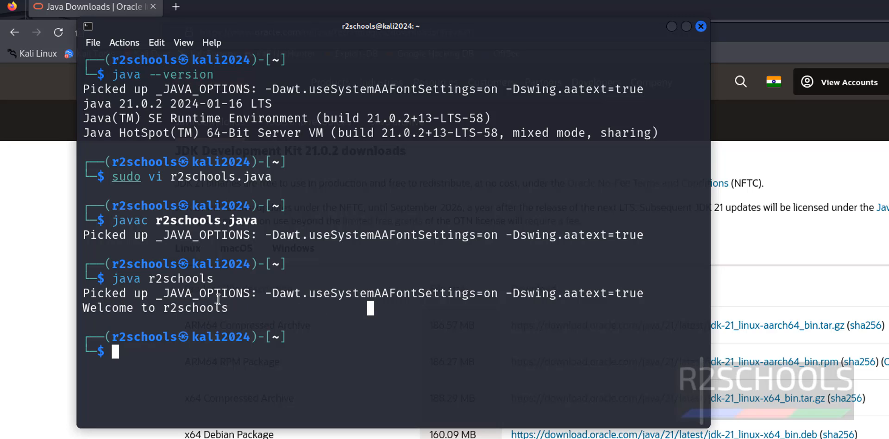
{"action": "mouse_move", "coordinate": [241, 297]}
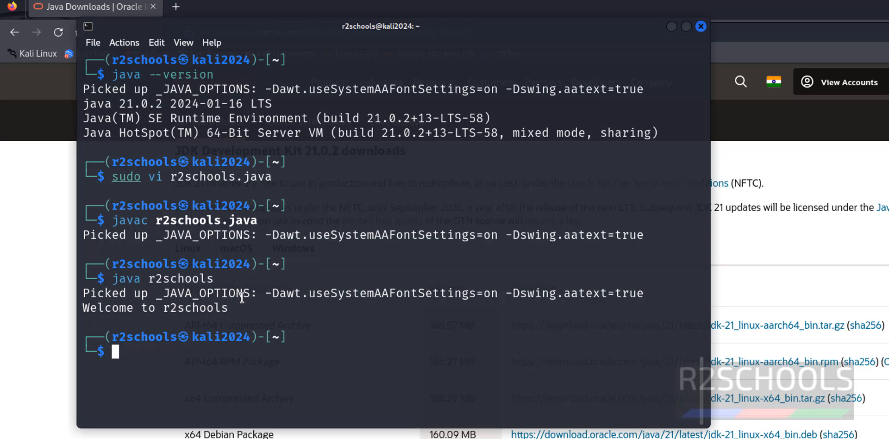
Step: Run r2schools to print 'Welcome to r2schools' and reopen the source with sudo vi
{"action": "type", "text": "sudo vi r2schools.java"}
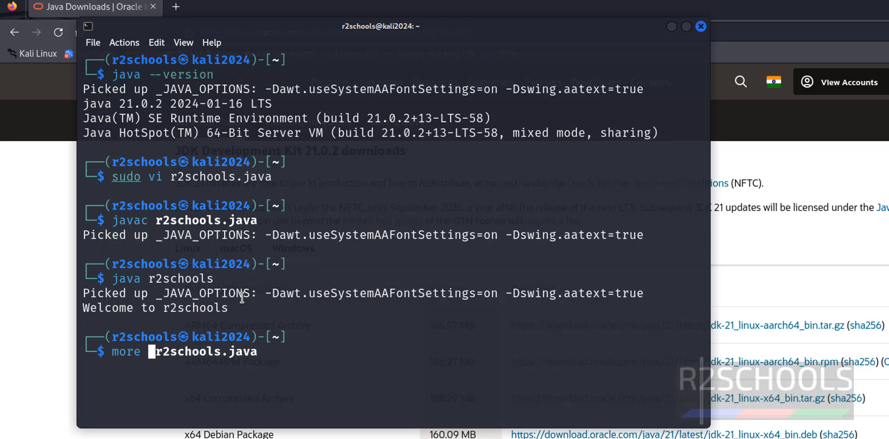
{"action": "key", "text": "Return"}
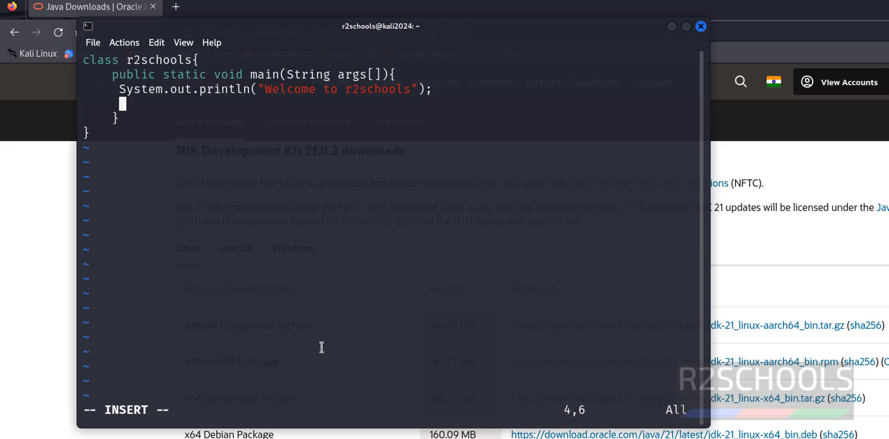
Step: Add System.out.println("Good Bye"); below the first println in r2schools.java
{"action": "type", "text": "System"}
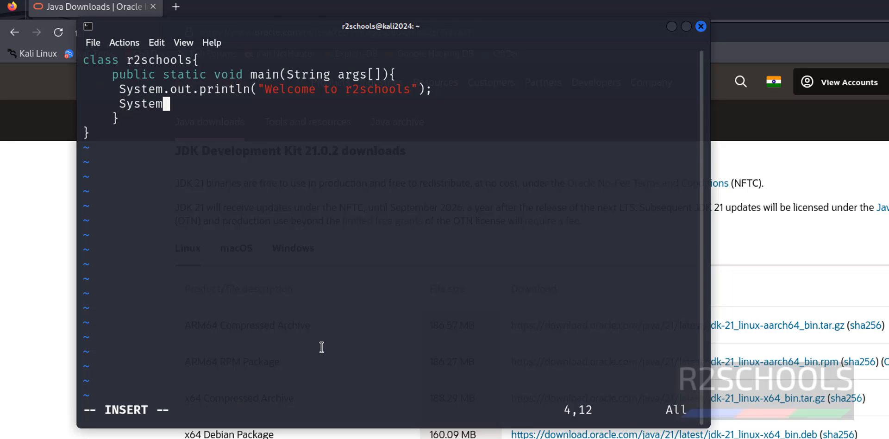
{"action": "type", "text": ".out."}
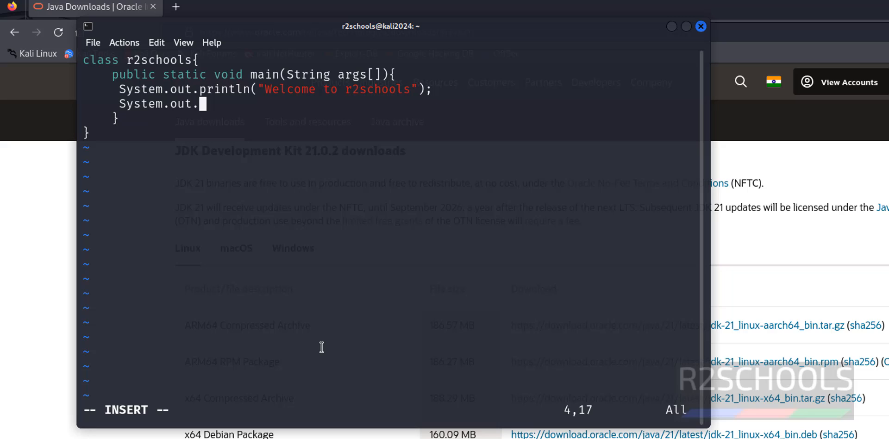
{"action": "type", "text": "println(\""}
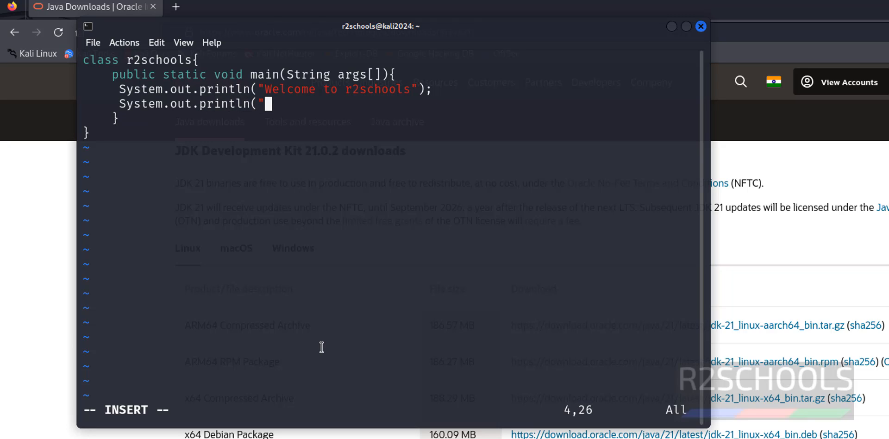
{"action": "type", "text": "Good"}
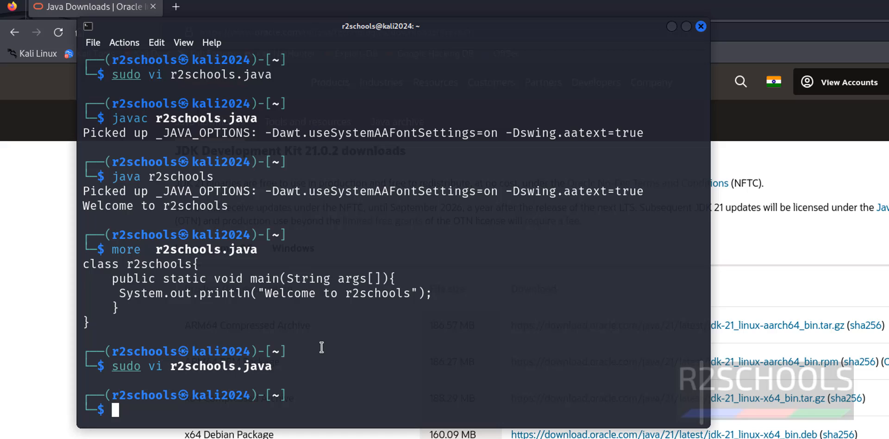
Step: Run java r2schools, recompile, and rerun so it prints 'Welcome to r2schools' and 'Good Bye'
{"action": "type", "text": "java r2schools"}
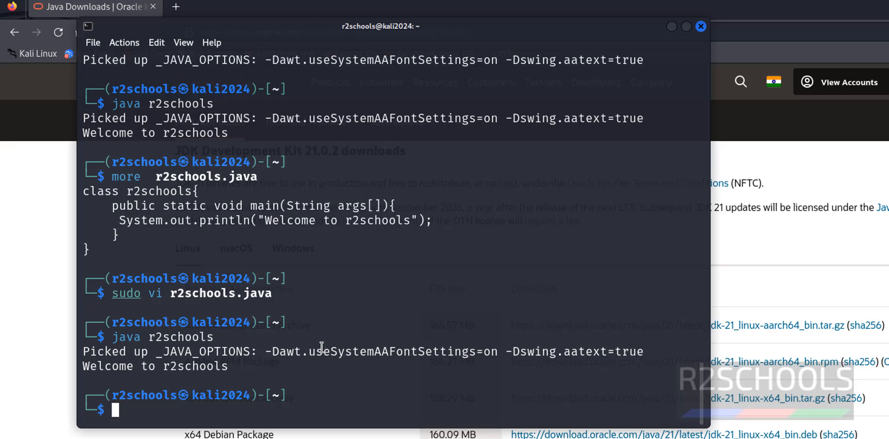
{"action": "type", "text": "more r2schools.java"}
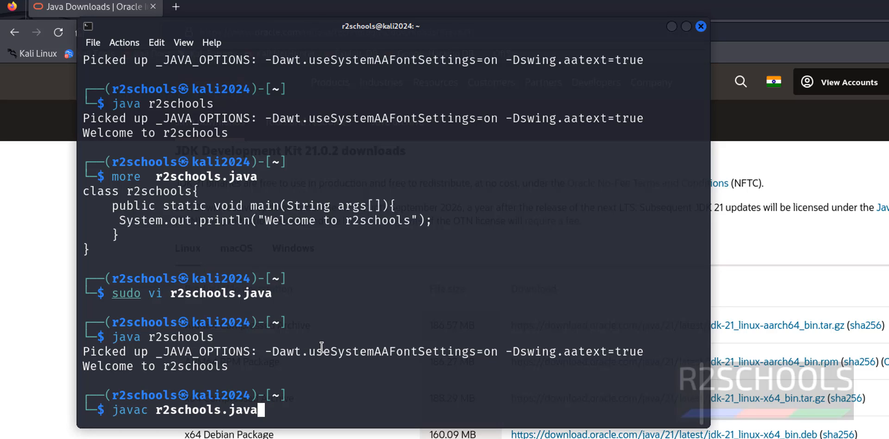
{"action": "key", "text": "Return"}
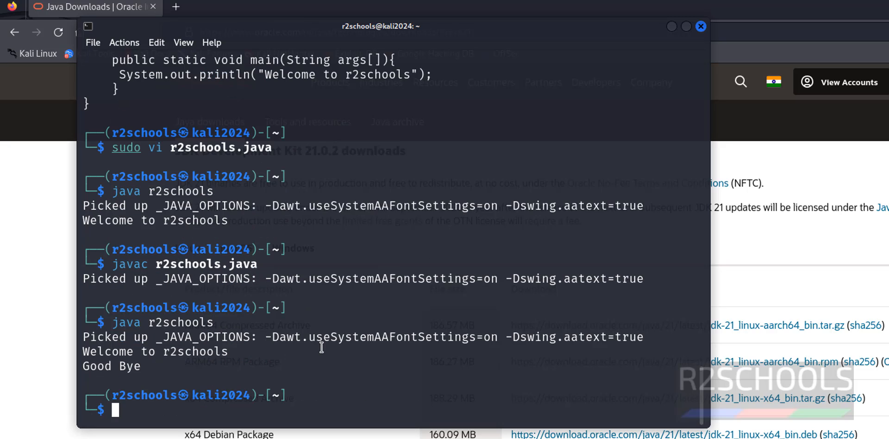
{"action": "mouse_move", "coordinate": [90, 347]}
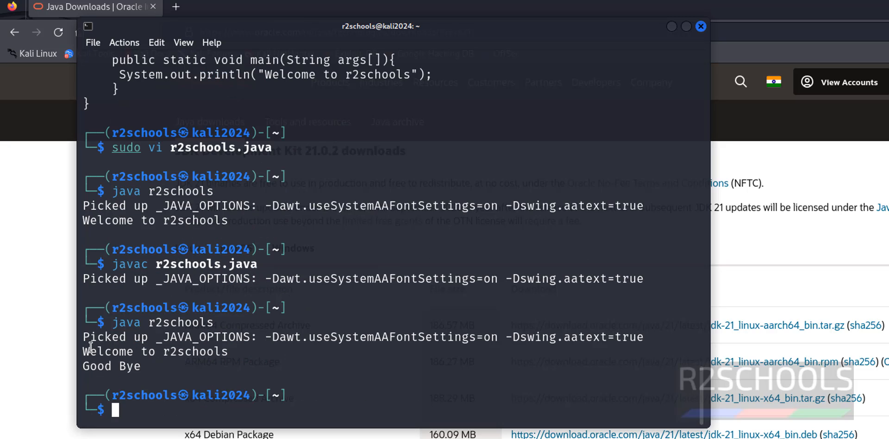
{"action": "left_click_drag", "start_coordinate": [83, 350], "coordinate": [183, 365]}
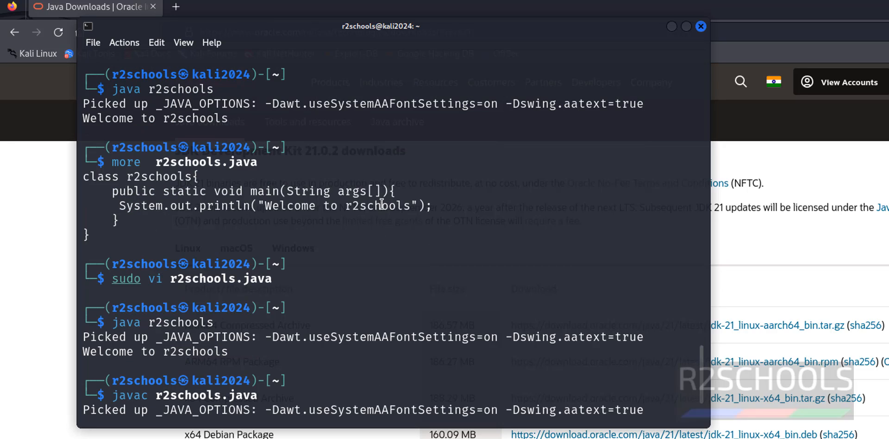
{"action": "mouse_move", "coordinate": [362, 250]}
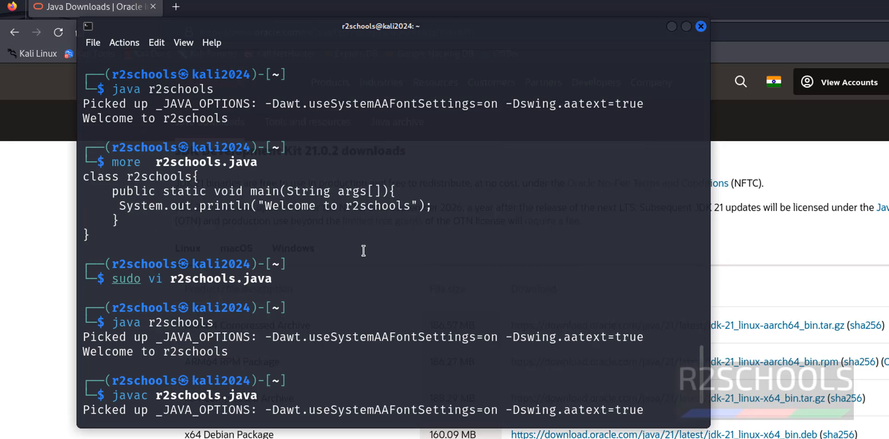
{"action": "mouse_move", "coordinate": [399, 257]}
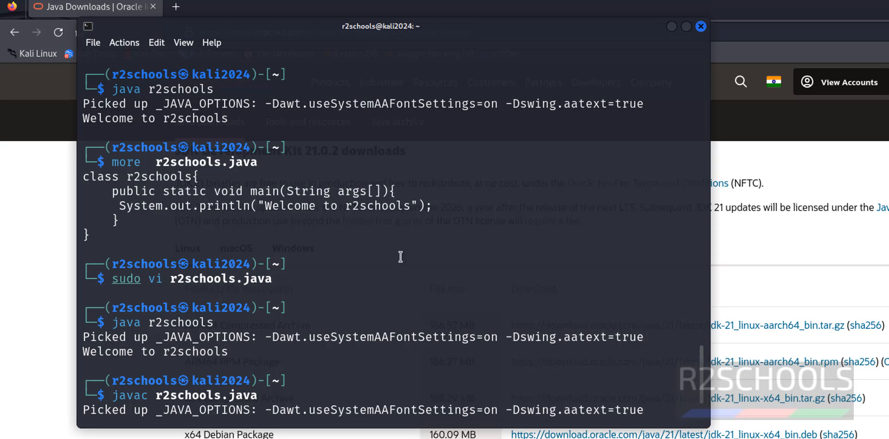
{"action": "mouse_move", "coordinate": [572, 269]}
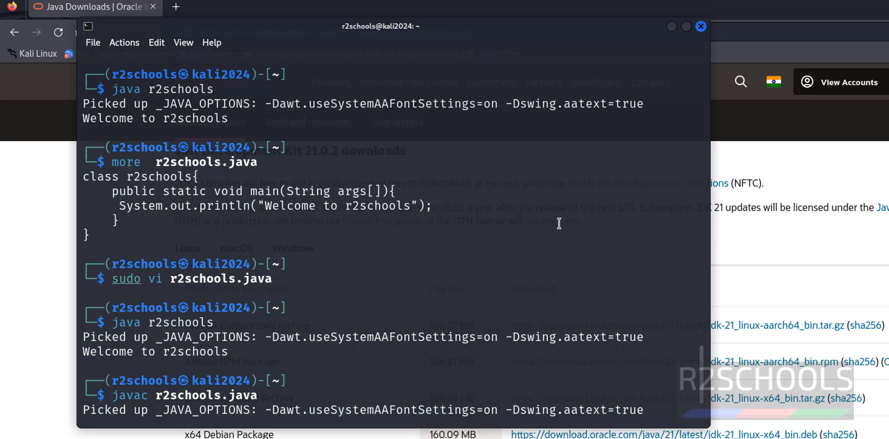
{"action": "mouse_move", "coordinate": [548, 232]}
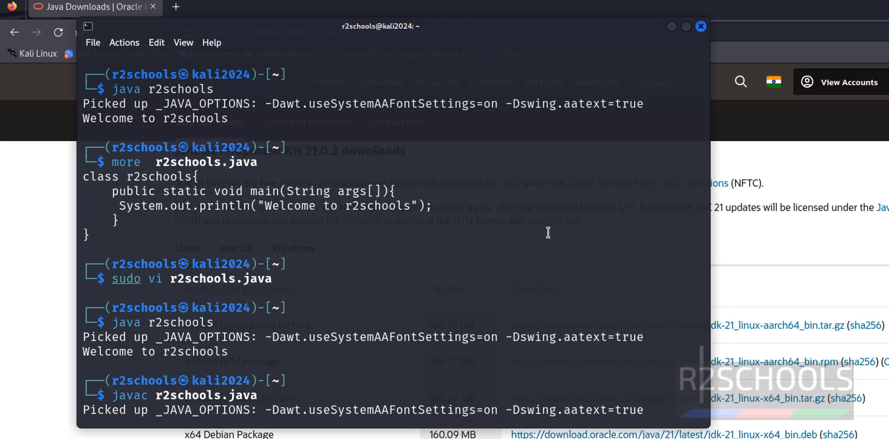